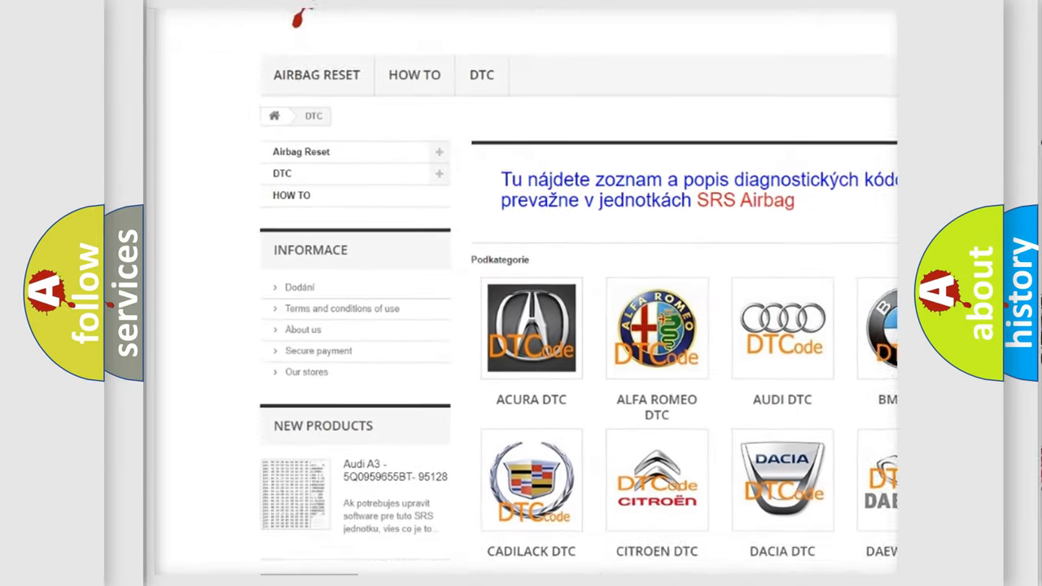
scroll("down", 3)
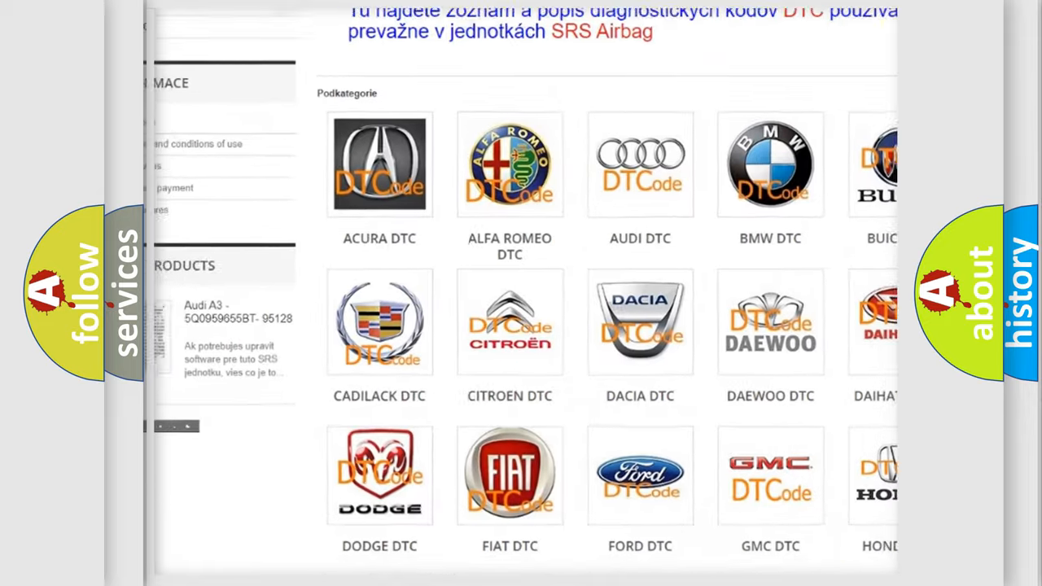
scroll("down", 3)
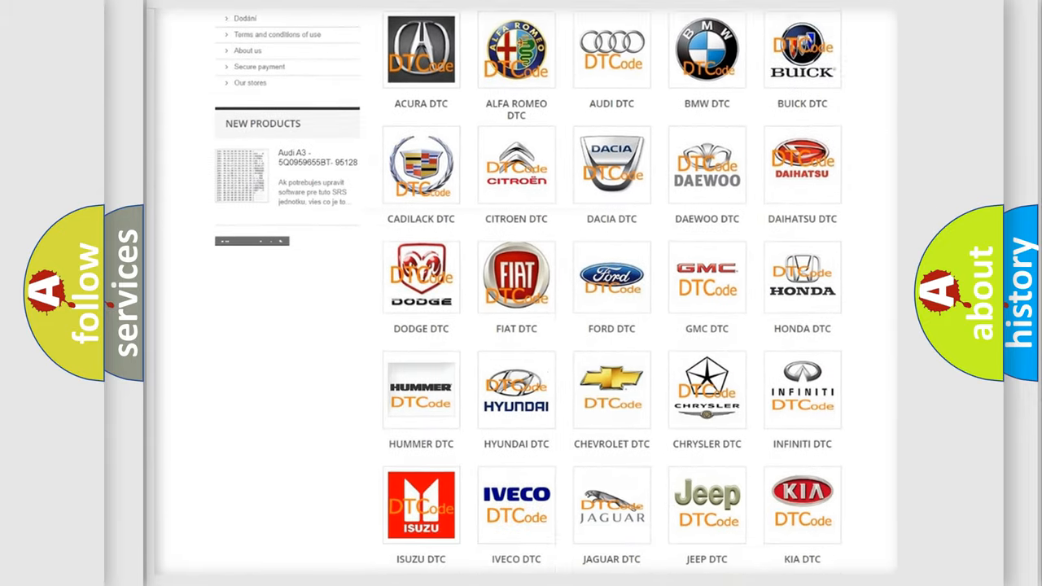
scroll("down", 3)
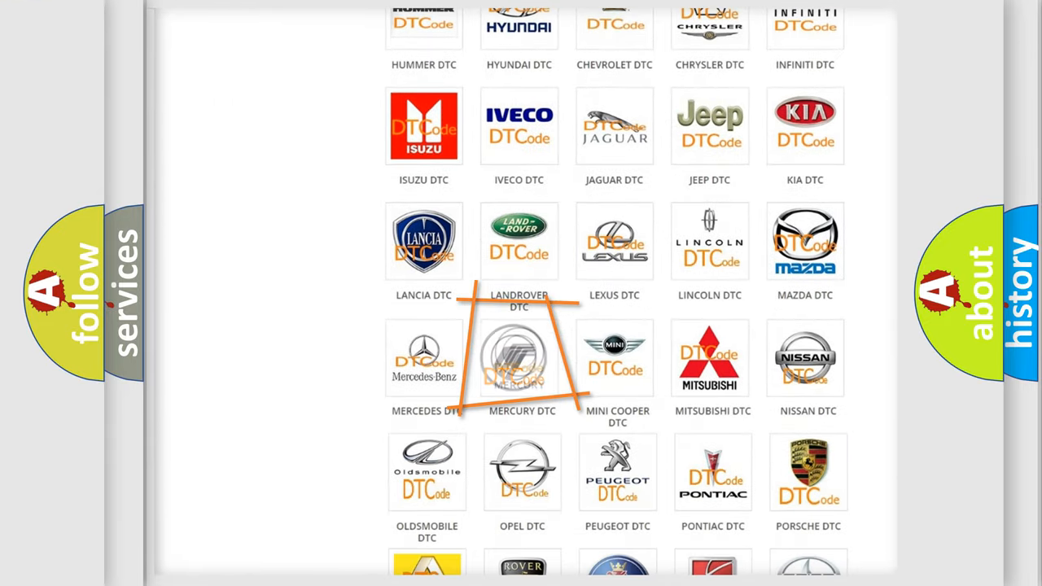